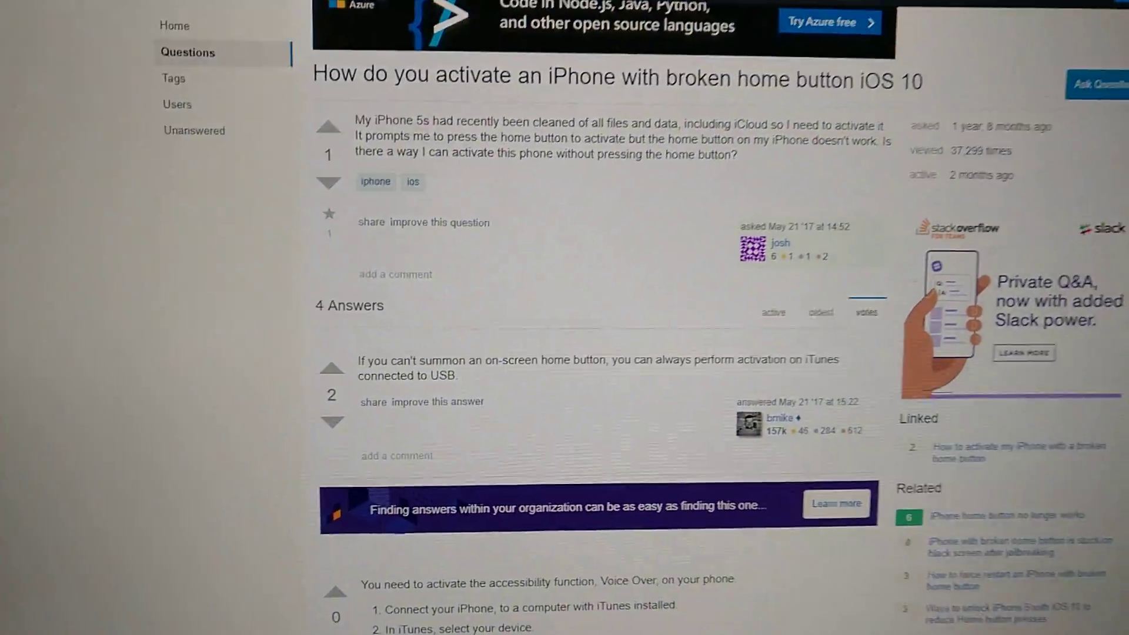
Scroll the Ask Different page to the answer listing the Configure Accessibility and VoiceOver steps
scroll(up, 3)
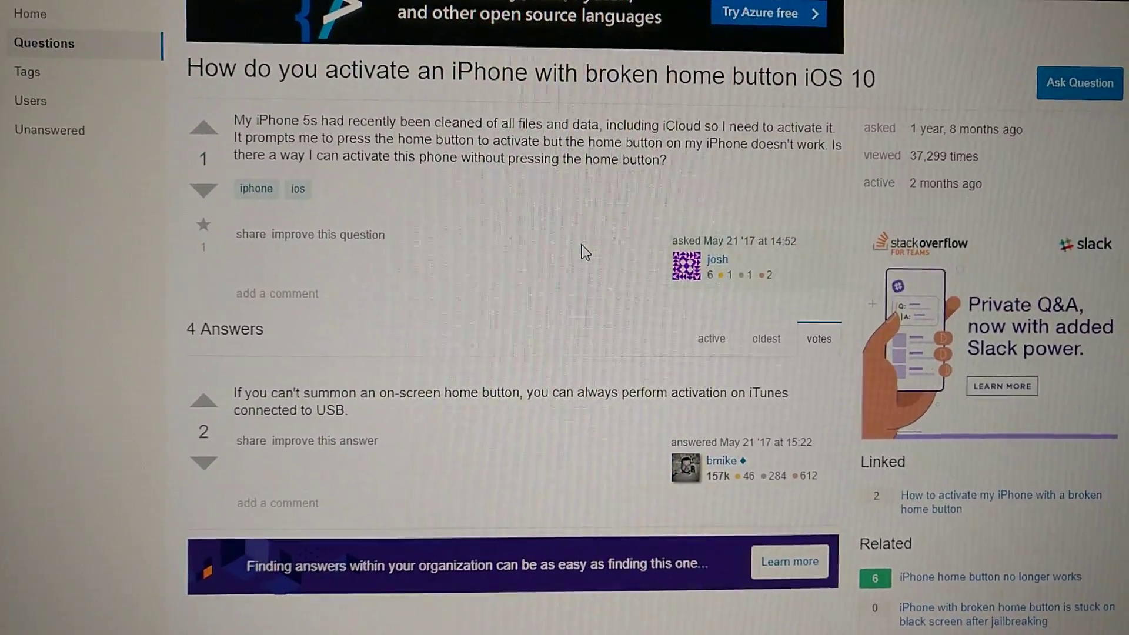
scroll(up, 3)
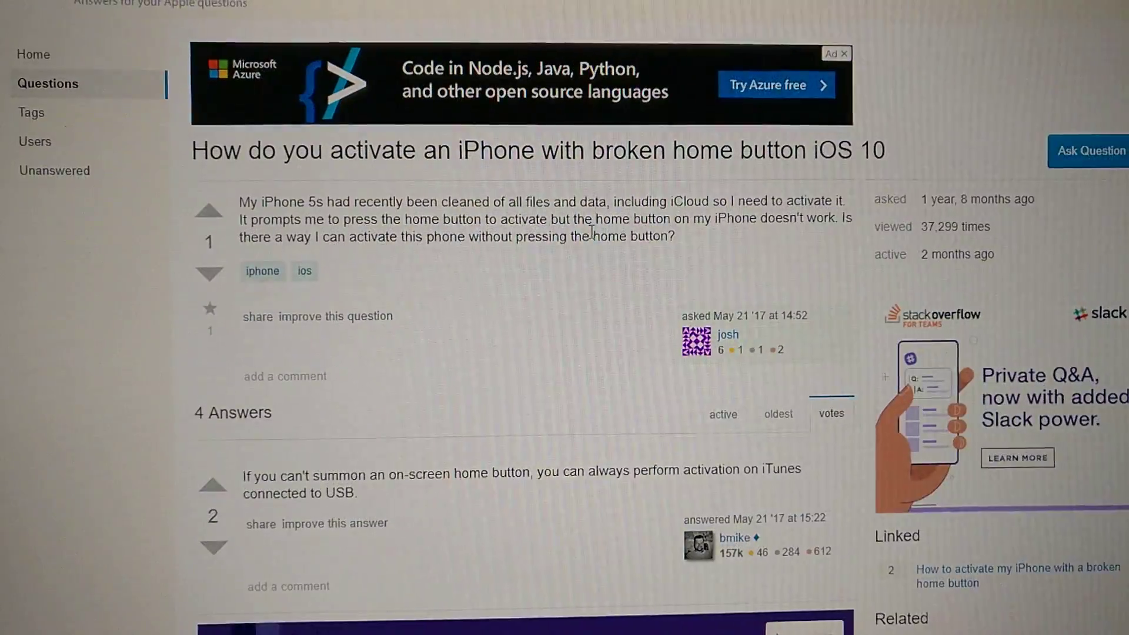
scroll(down, 3)
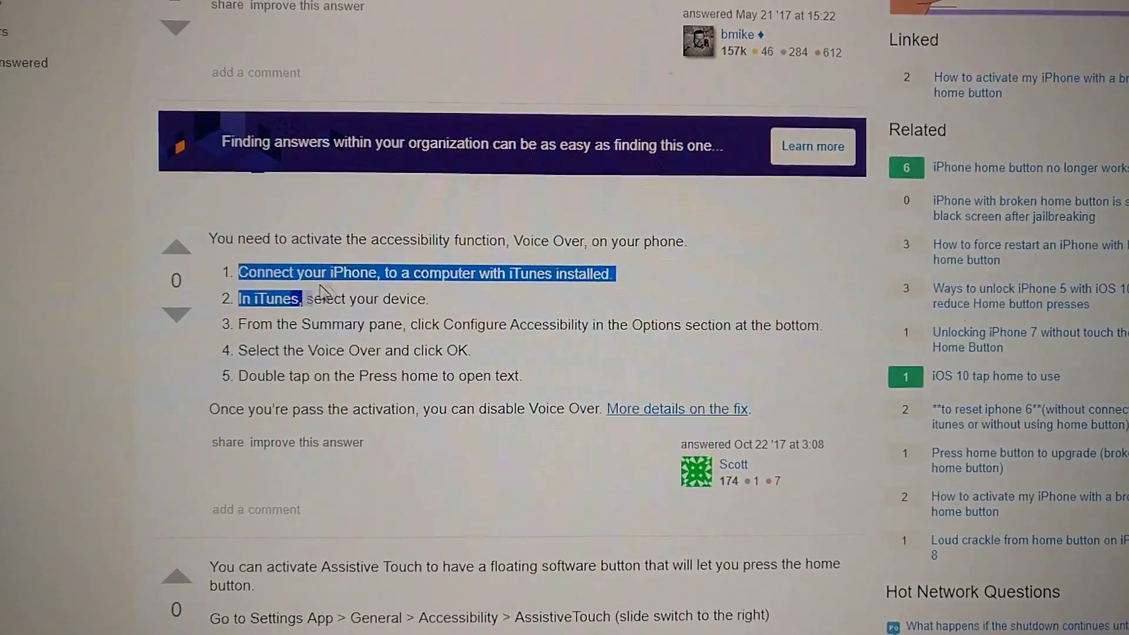
scroll(down, 3)
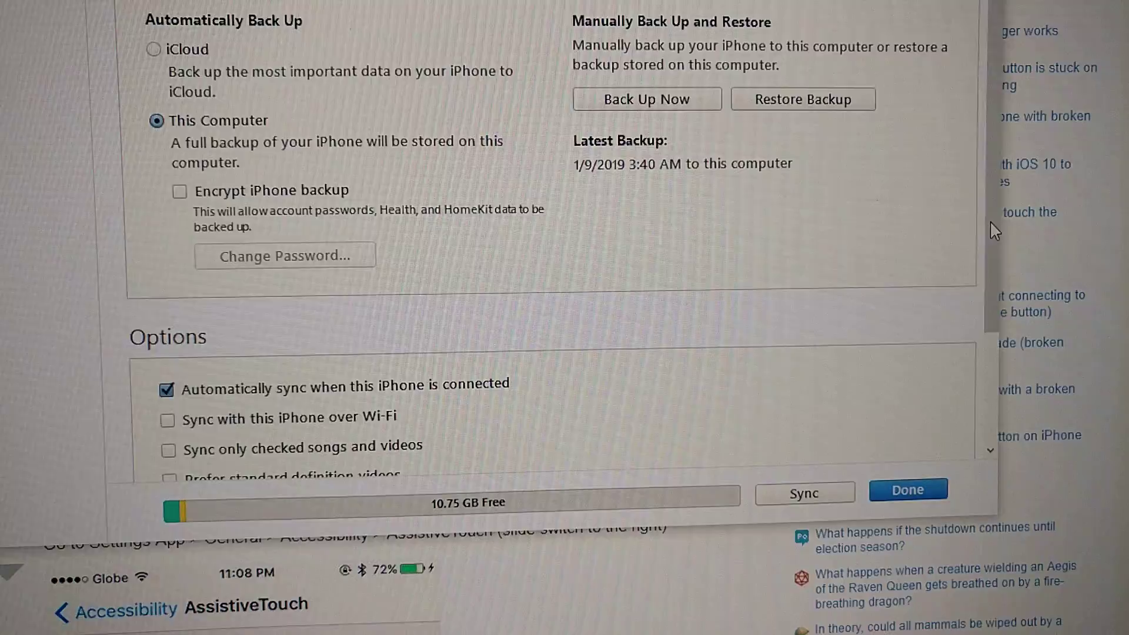
Scroll the iPhone Summary pane down to the Options section with Configure Accessibility
scroll(down, 3)
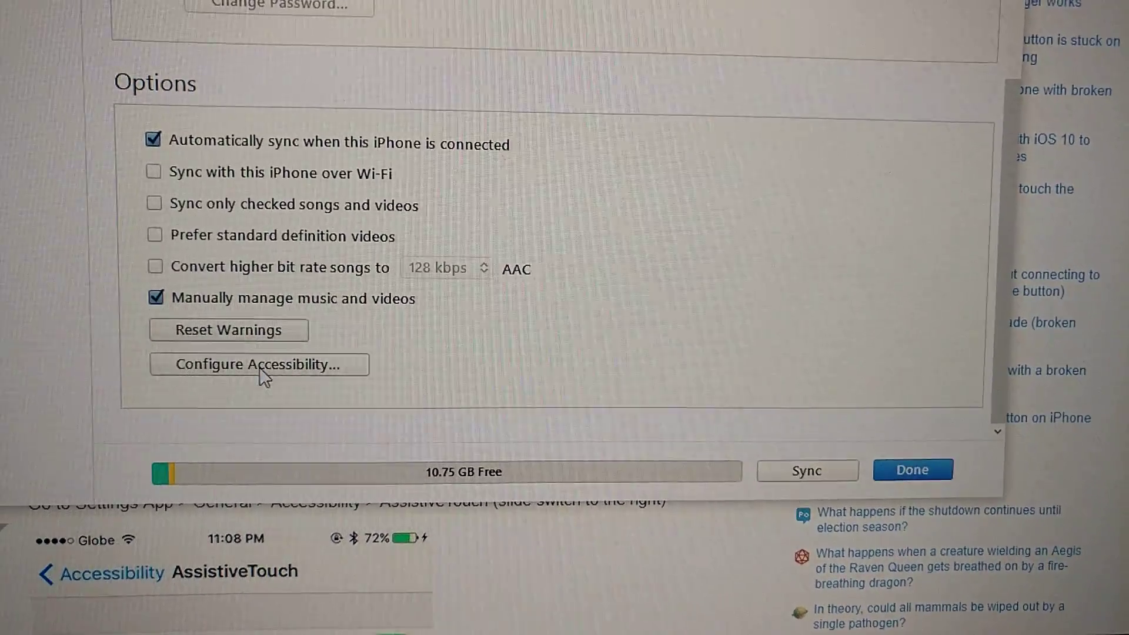
In Configure Accessibility choose VoiceOver as the seeing aid, apply it and confirm with Continue
click(259, 364)
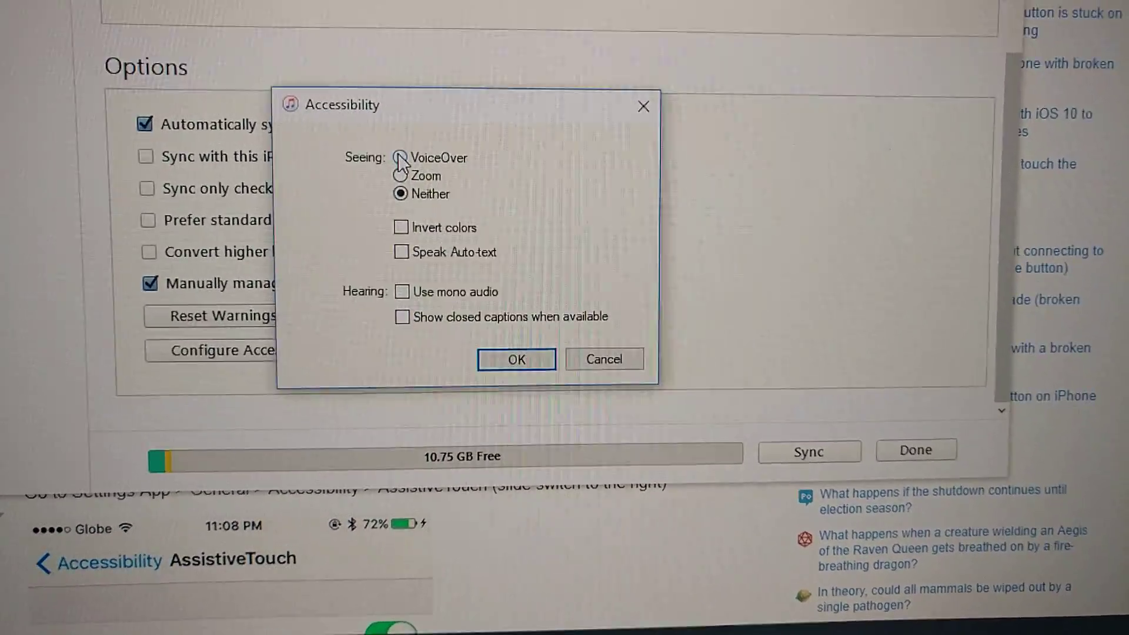
click(399, 157)
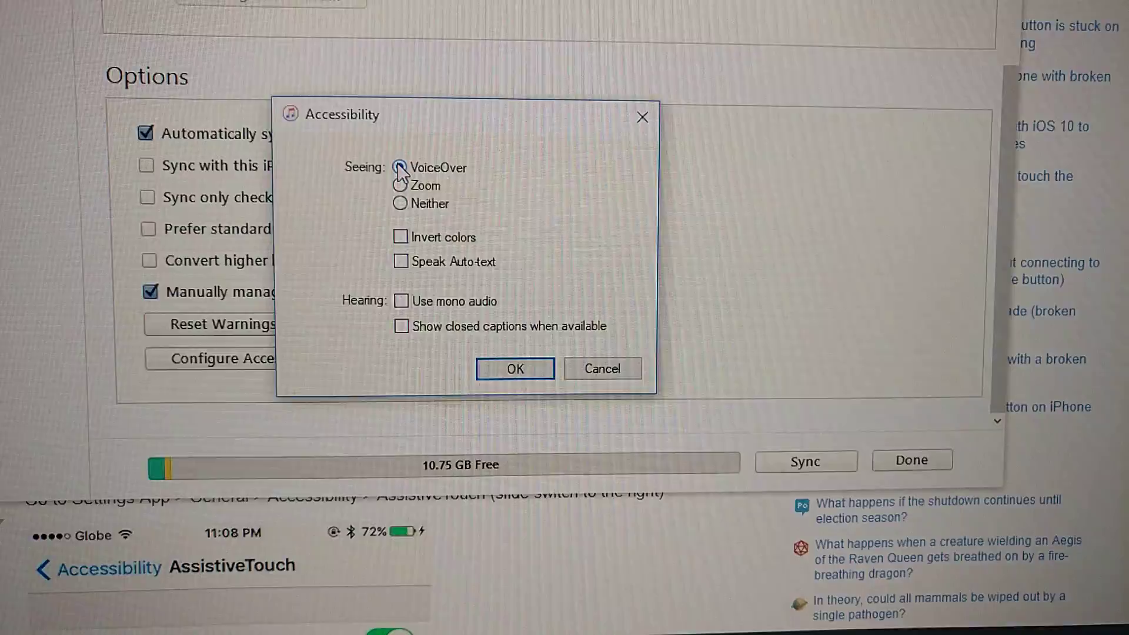
click(400, 165)
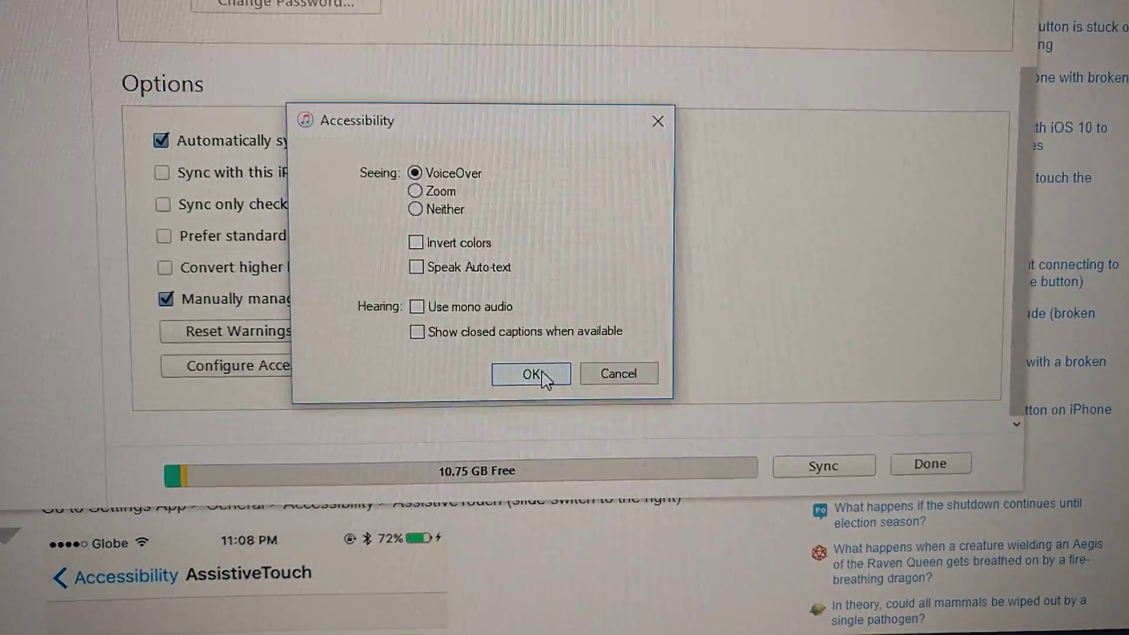
click(530, 374)
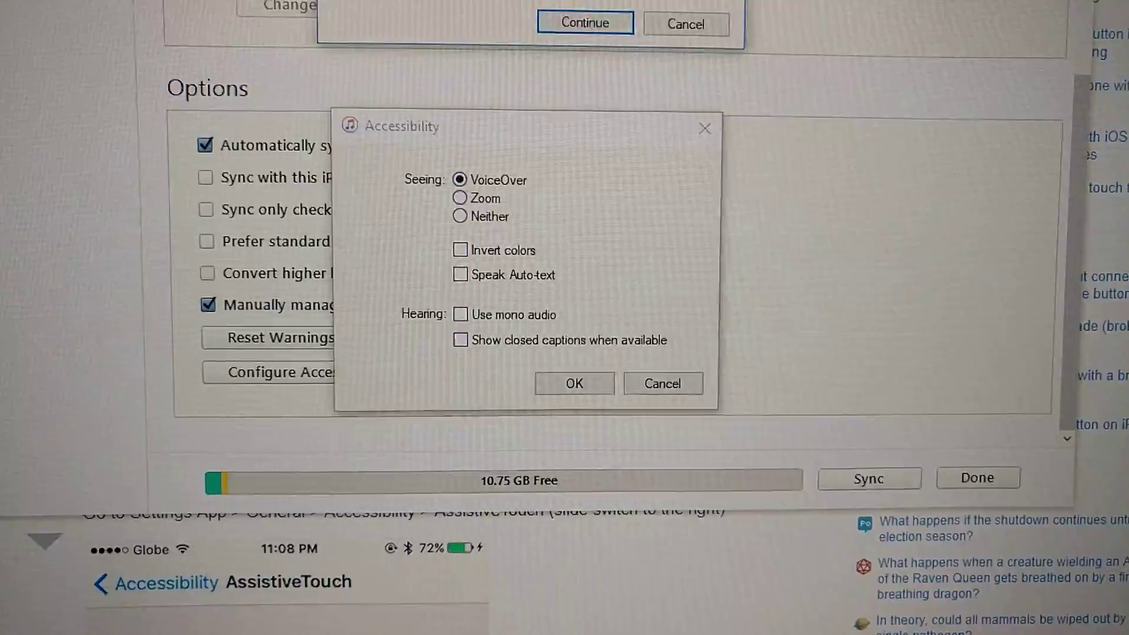
click(573, 384)
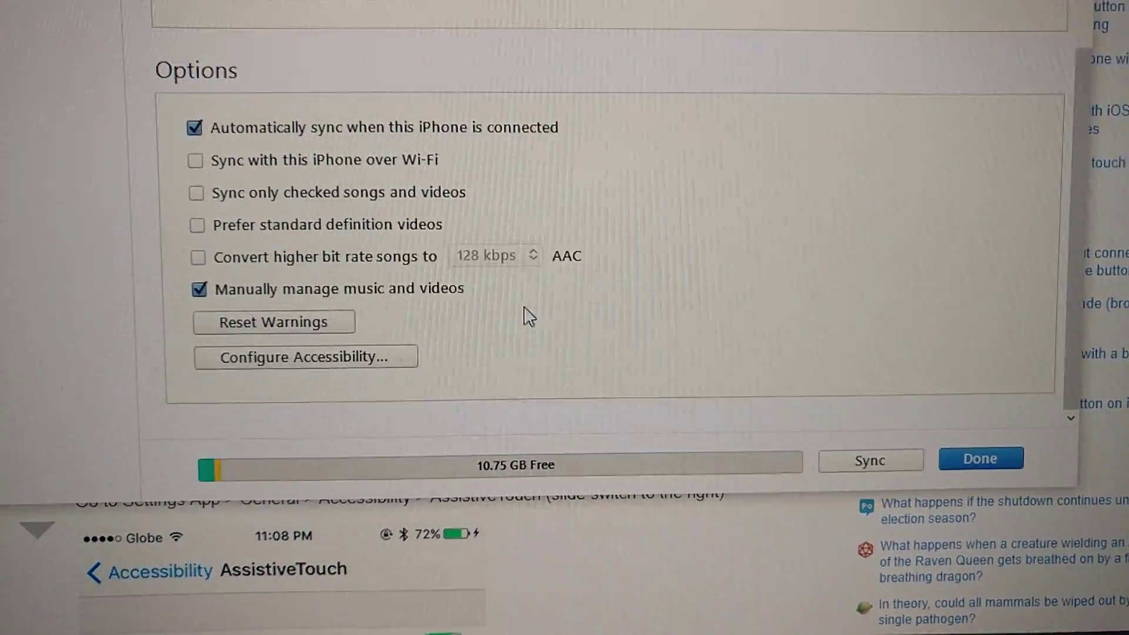
scroll(up, 3)
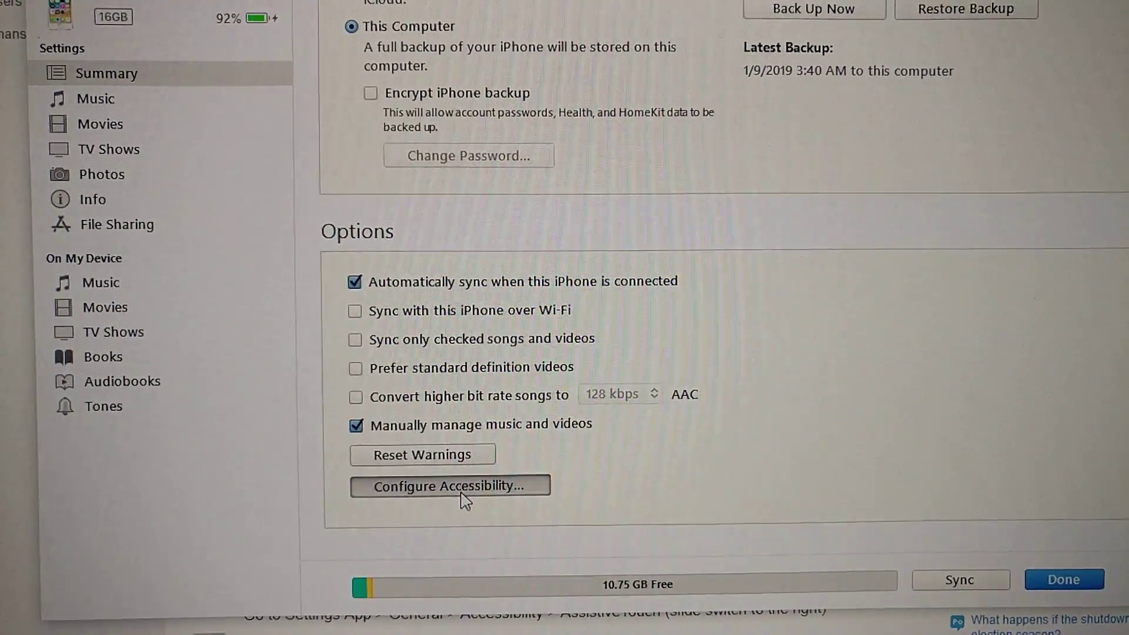
Reopen Configure Accessibility and apply Neither under Seeing to turn VoiceOver off
click(448, 486)
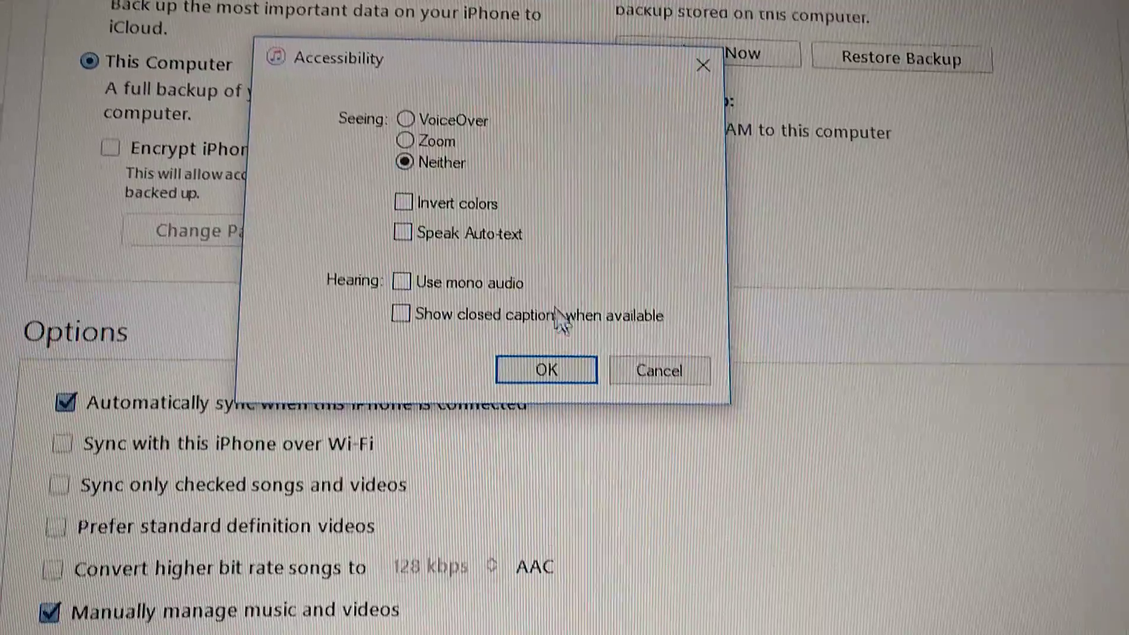
click(545, 370)
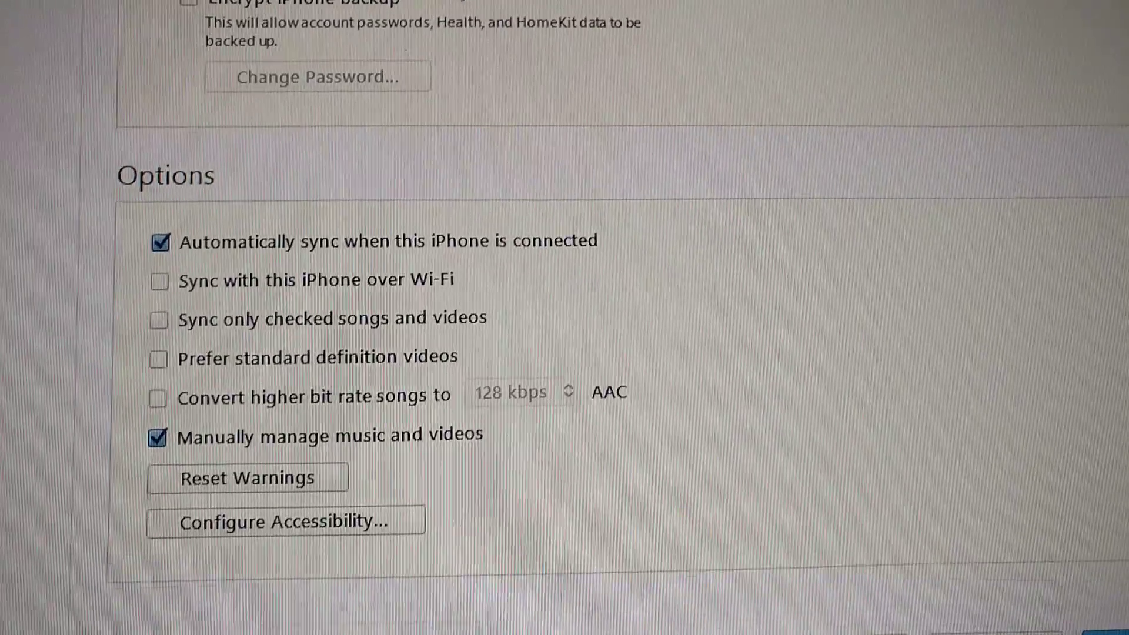